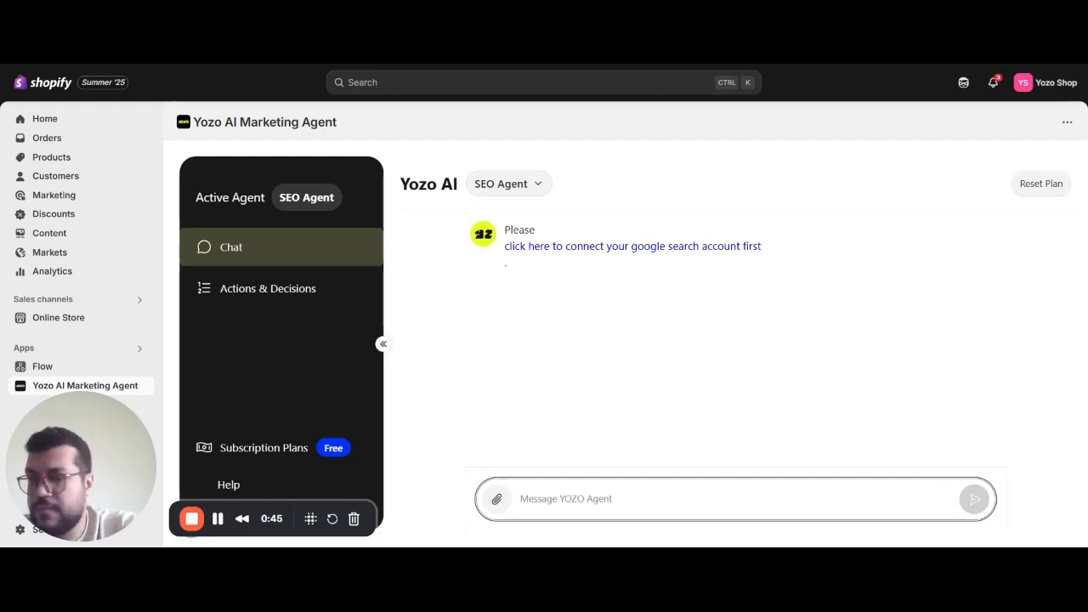
pyautogui.moveTo(697, 253)
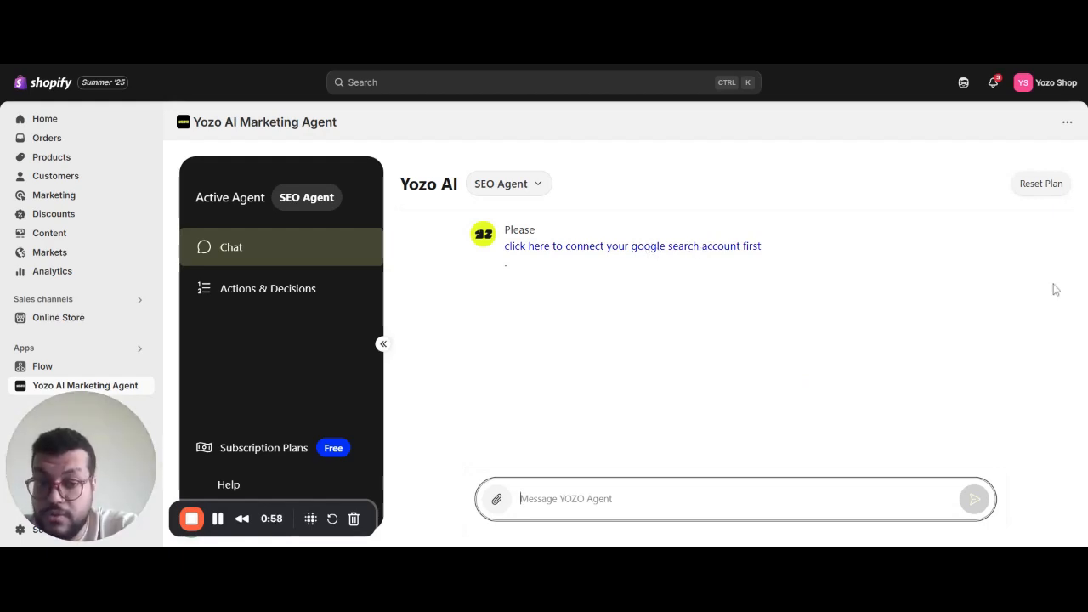
pyautogui.moveTo(937, 372)
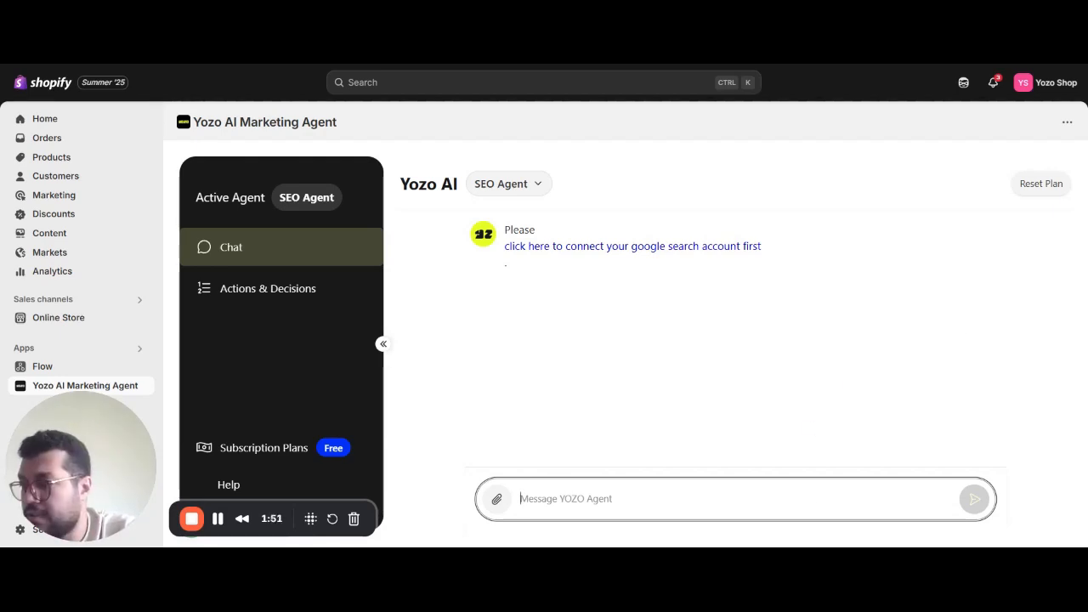
# Ask the SEO Agent to audit the products and get its 23-supplement audit summary
pyautogui.write('opti')
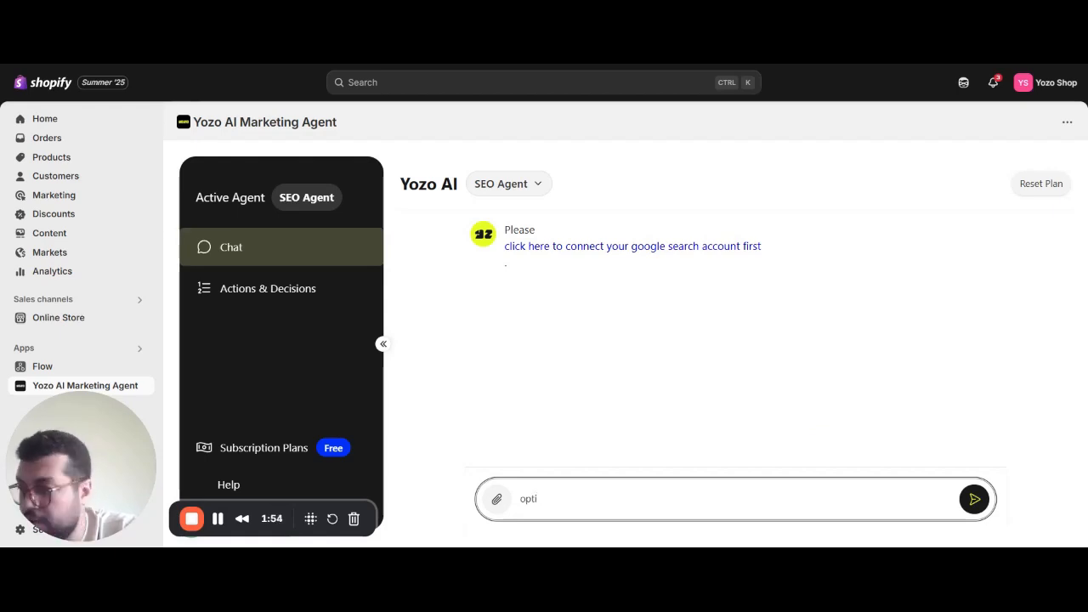
pyautogui.write('audit muy')
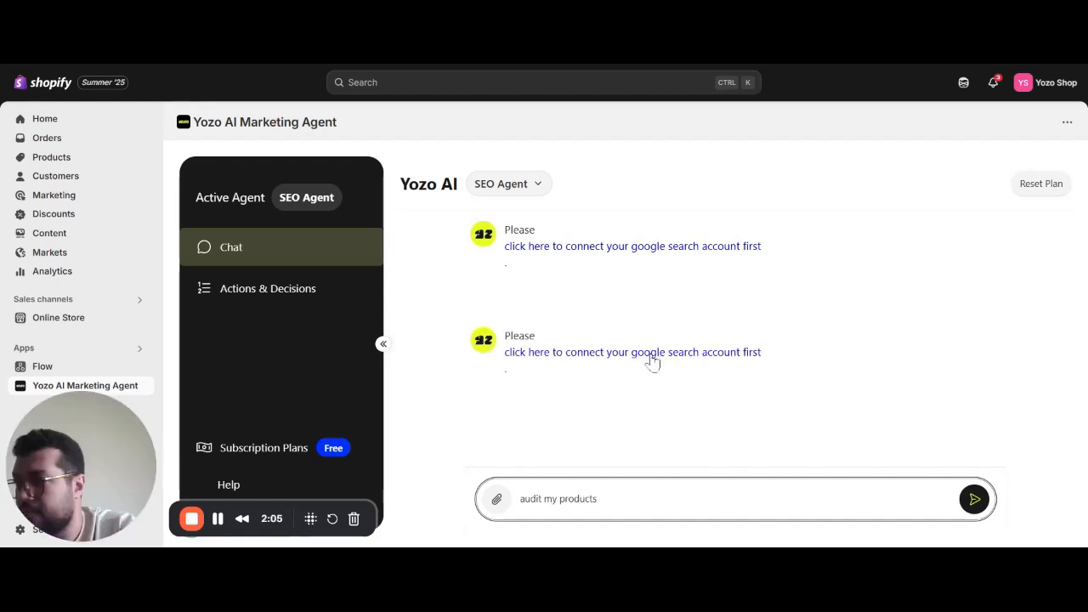
pyautogui.click(974, 499)
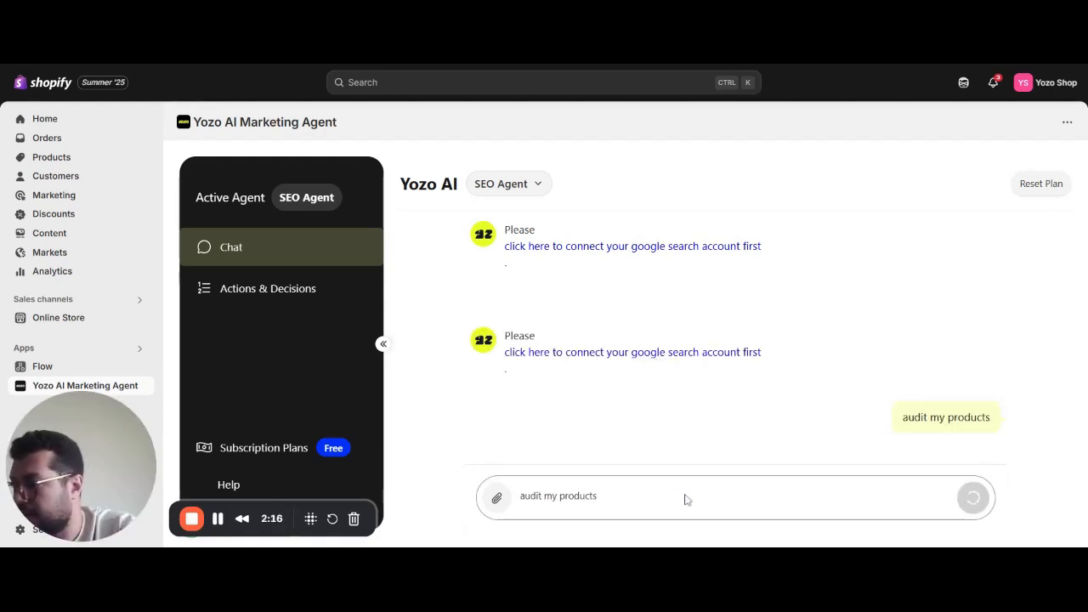
pyautogui.click(973, 497)
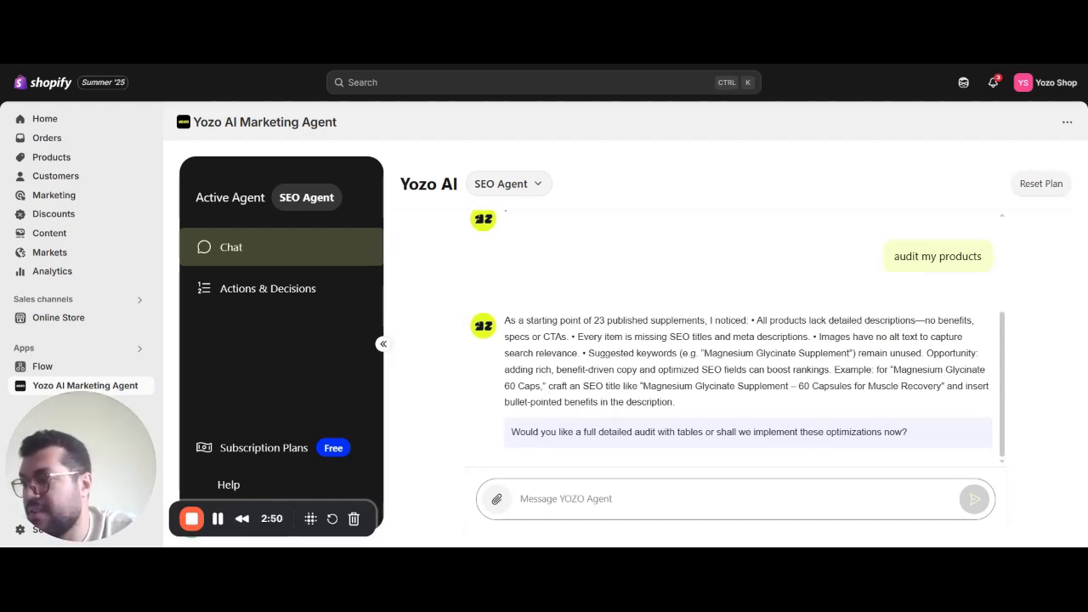
pyautogui.moveTo(651, 349)
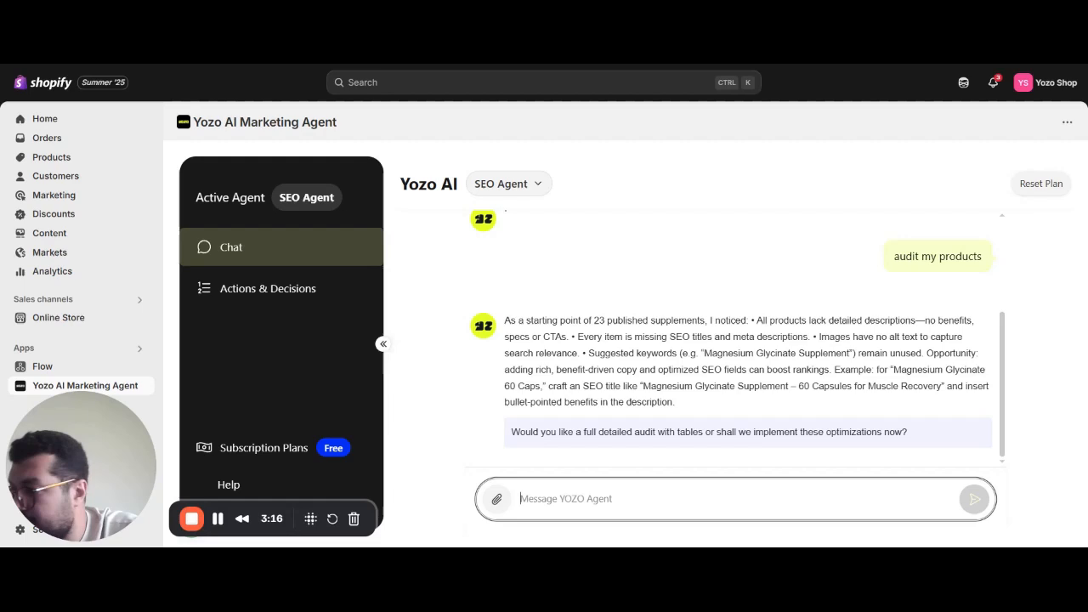
# Send 'more detailed audit' to the SEO Agent
pyautogui.write('m')
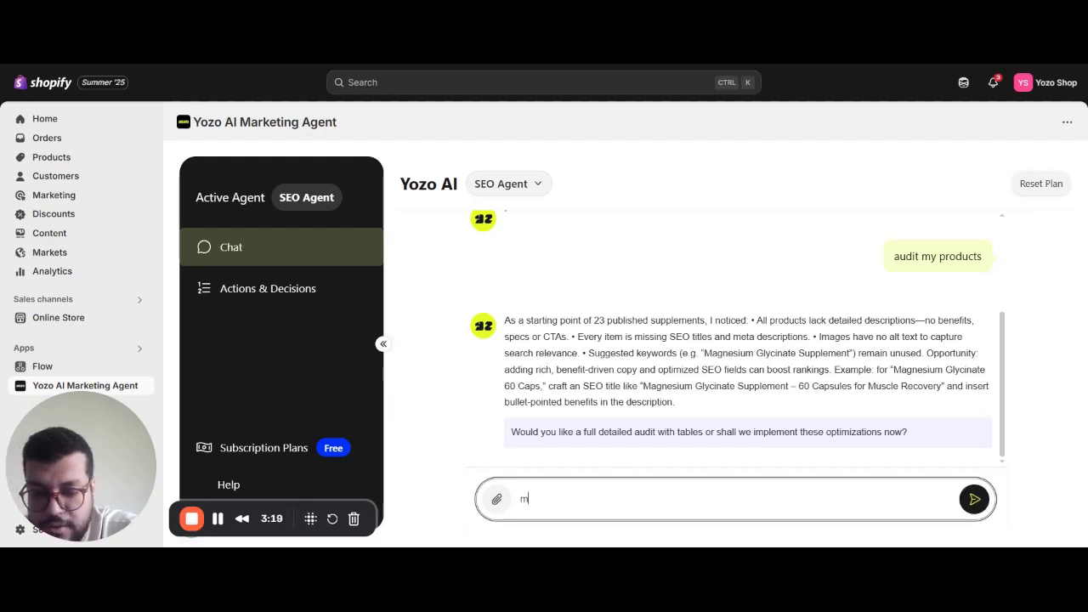
pyautogui.write('ore detailed audit')
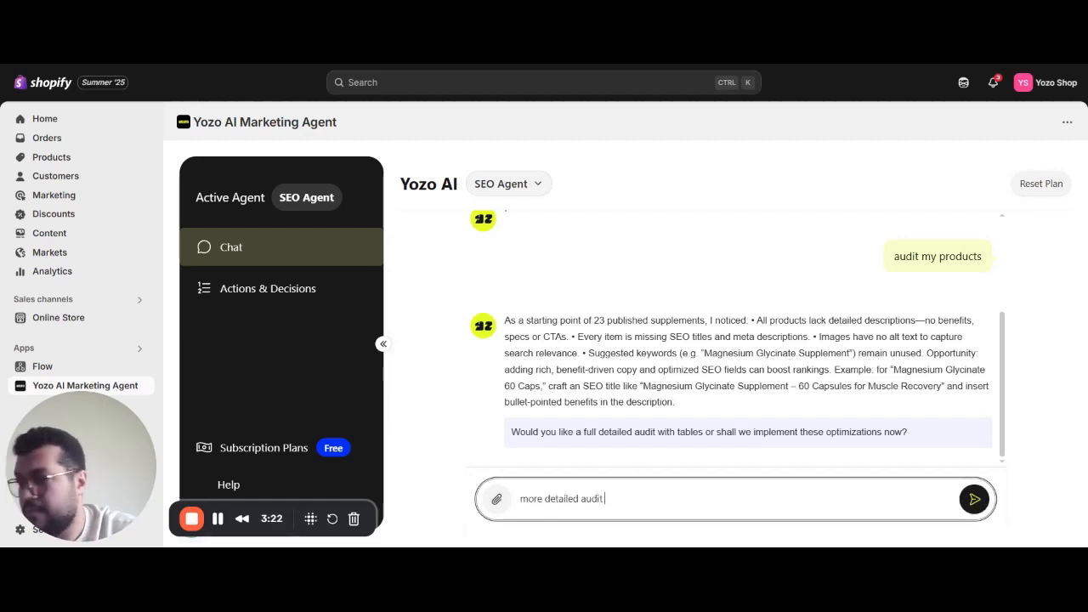
pyautogui.click(974, 499)
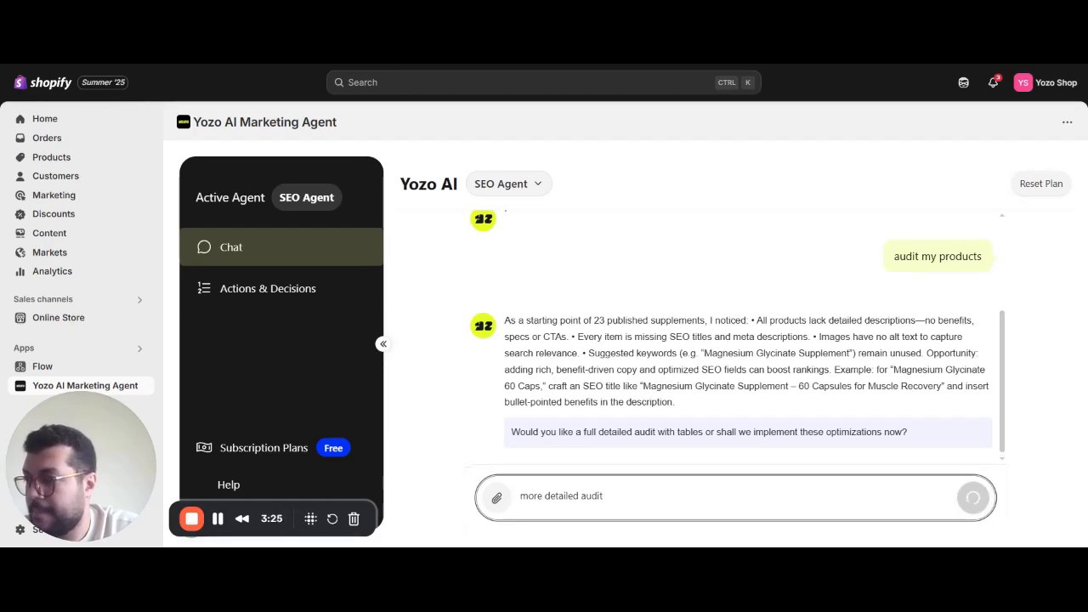
pyautogui.click(973, 497)
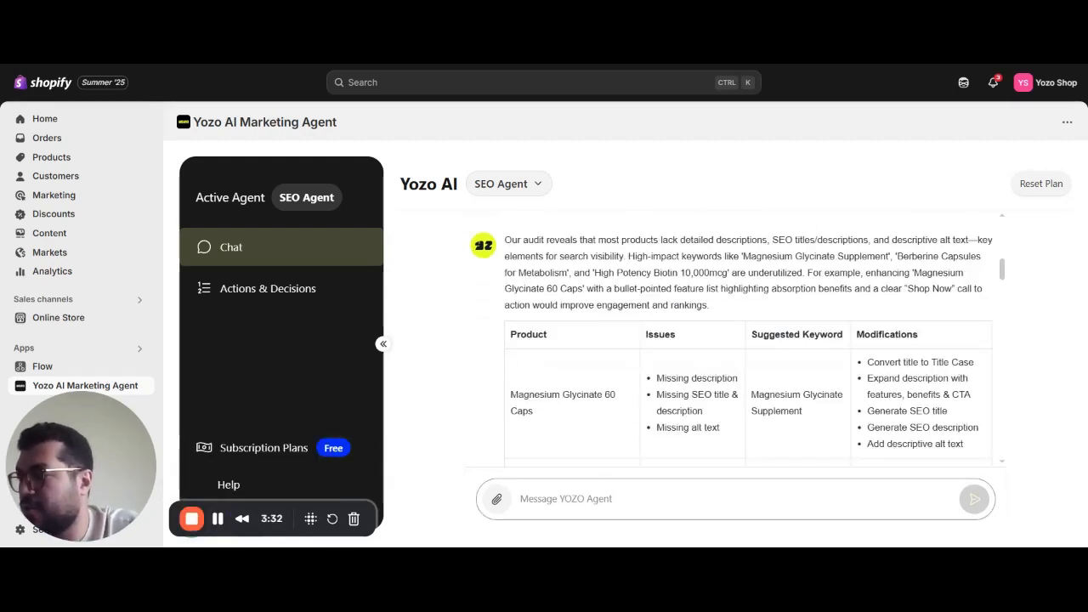
pyautogui.moveTo(654, 255)
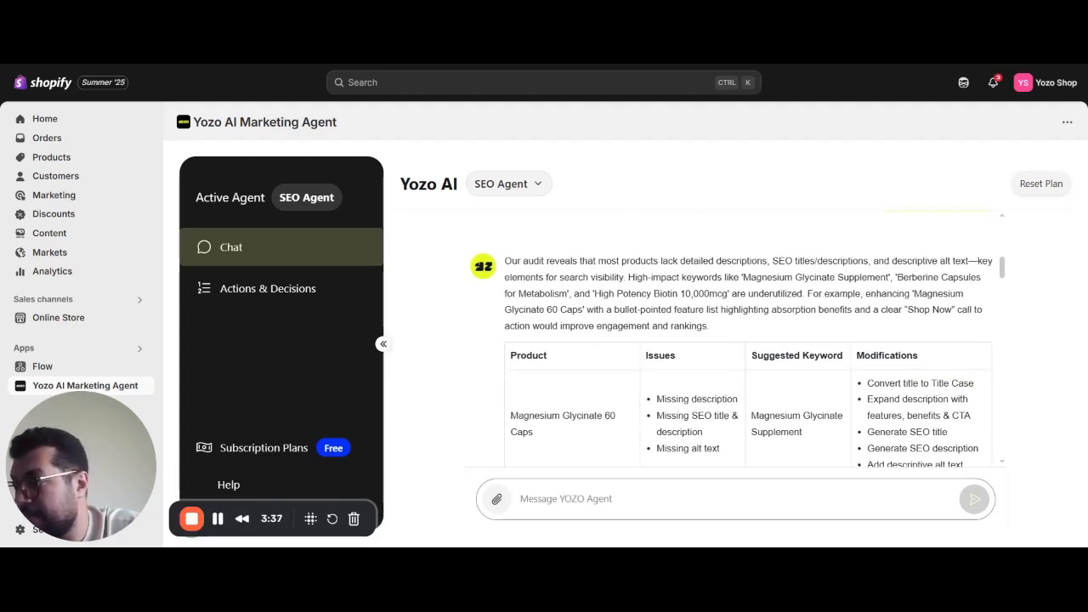
# Scroll through the per-product issues and keywords table to its final row
pyautogui.scroll(-3)
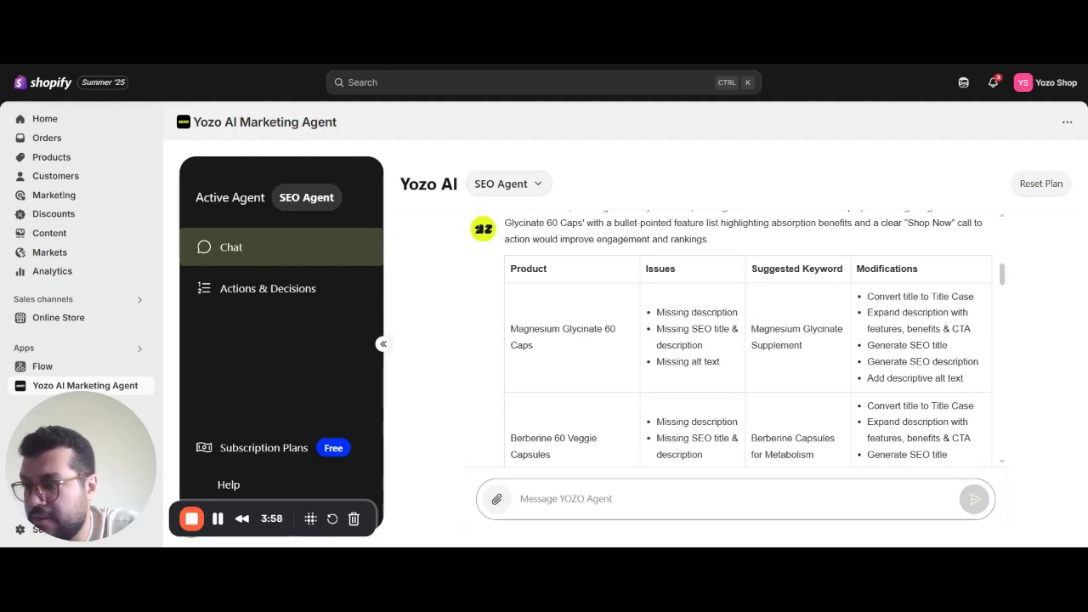
pyautogui.scroll(-3)
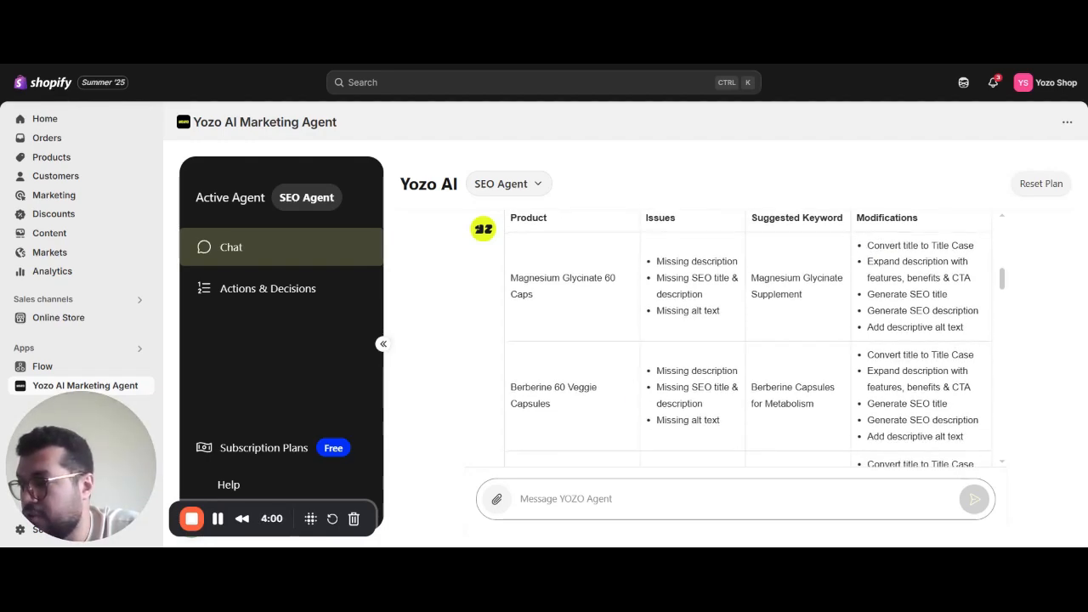
pyautogui.scroll(-3)
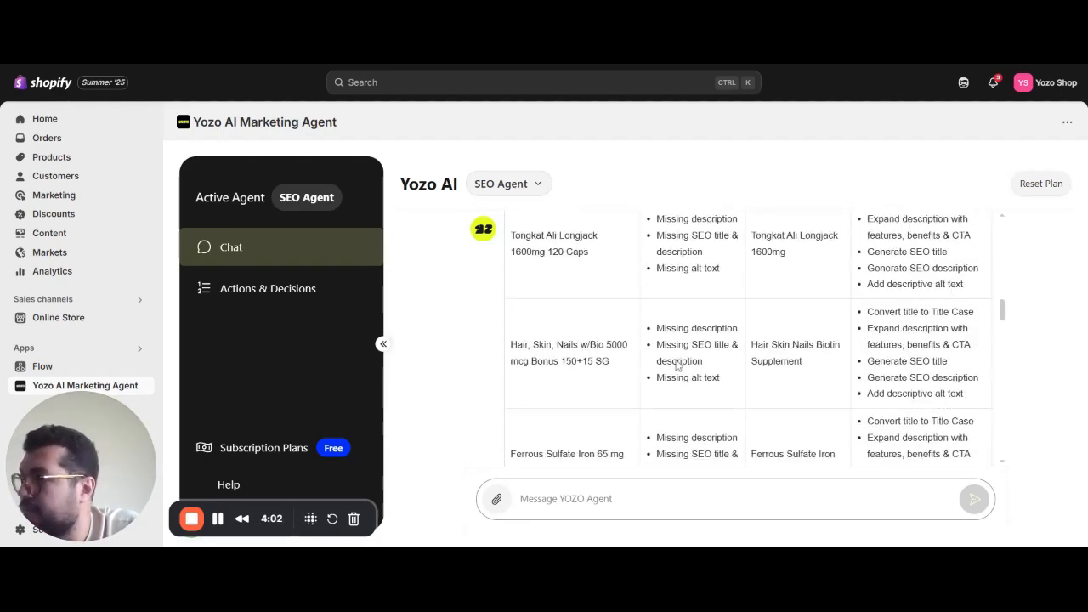
pyautogui.scroll(-3)
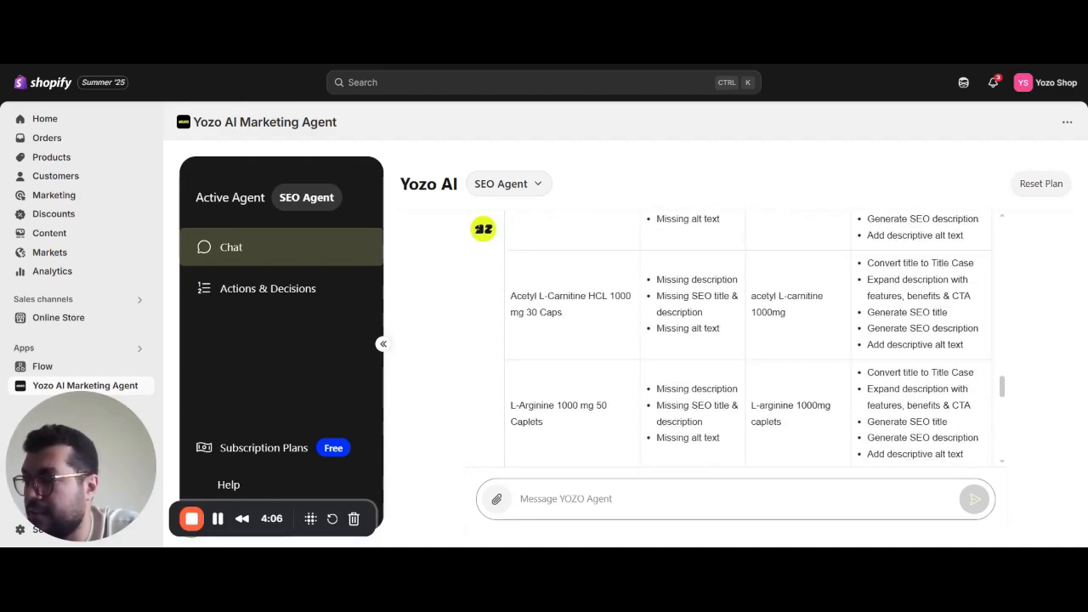
pyautogui.scroll(-3)
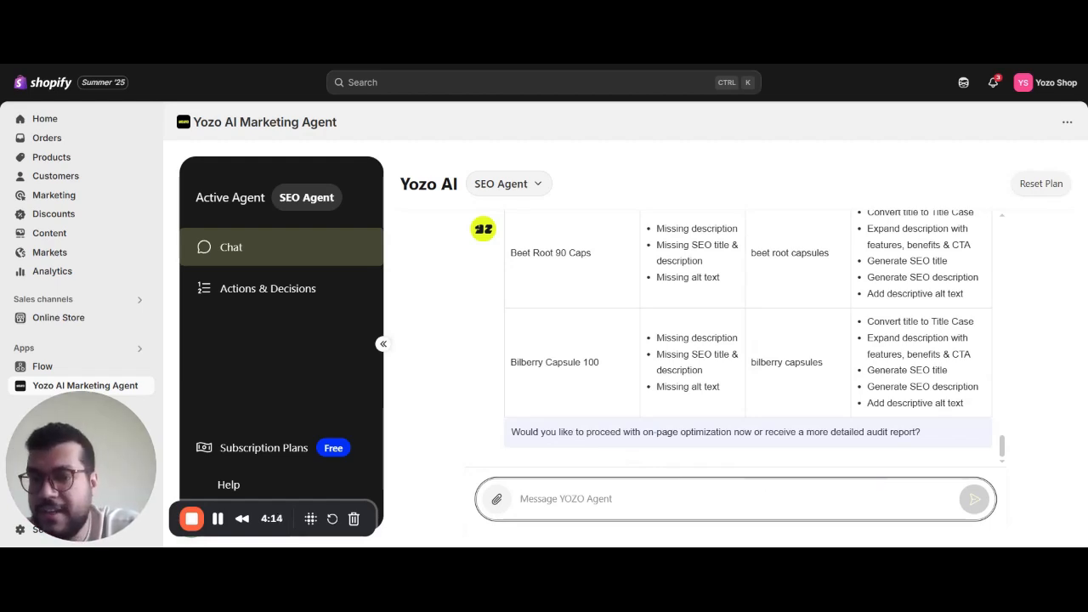
# Request conversational descriptions for the first 12 products with primary keywords, specs and portions
pyautogui.write('optimize')
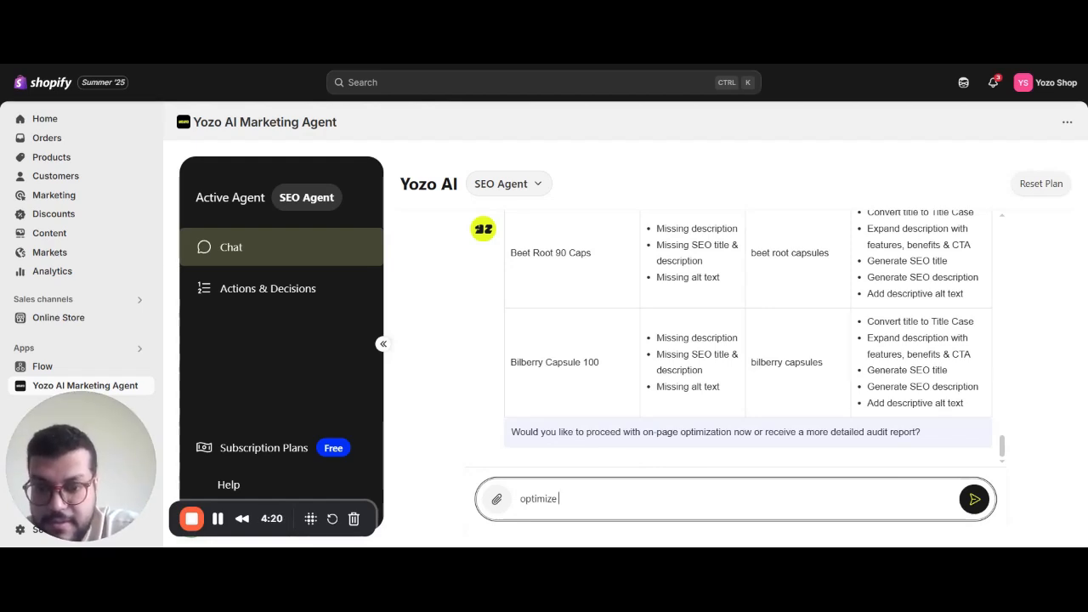
pyautogui.write('descriptions for the')
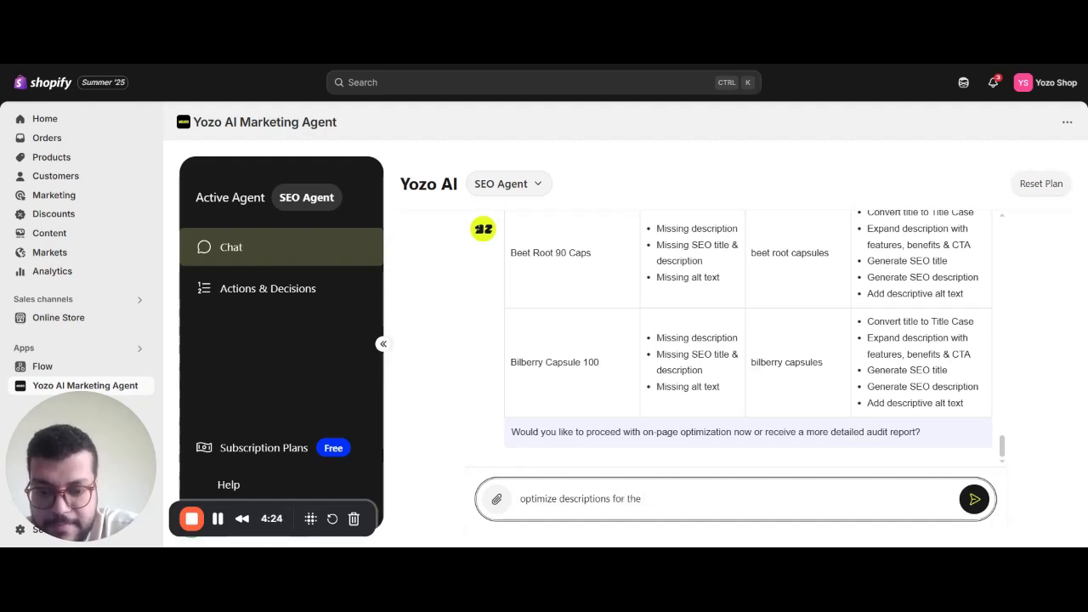
pyautogui.write('1str')
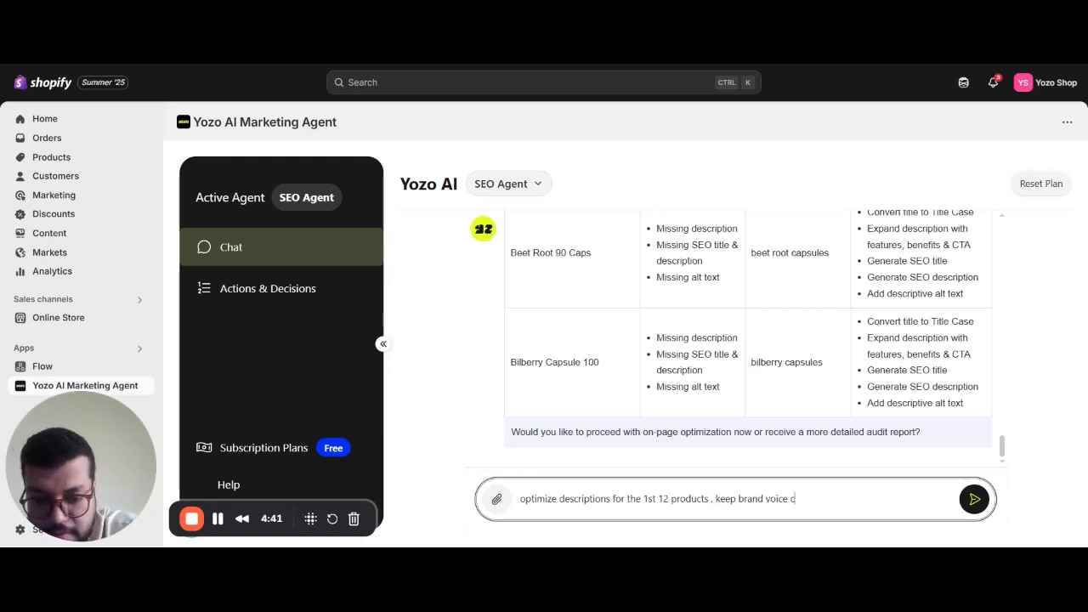
pyautogui.write('onversational c')
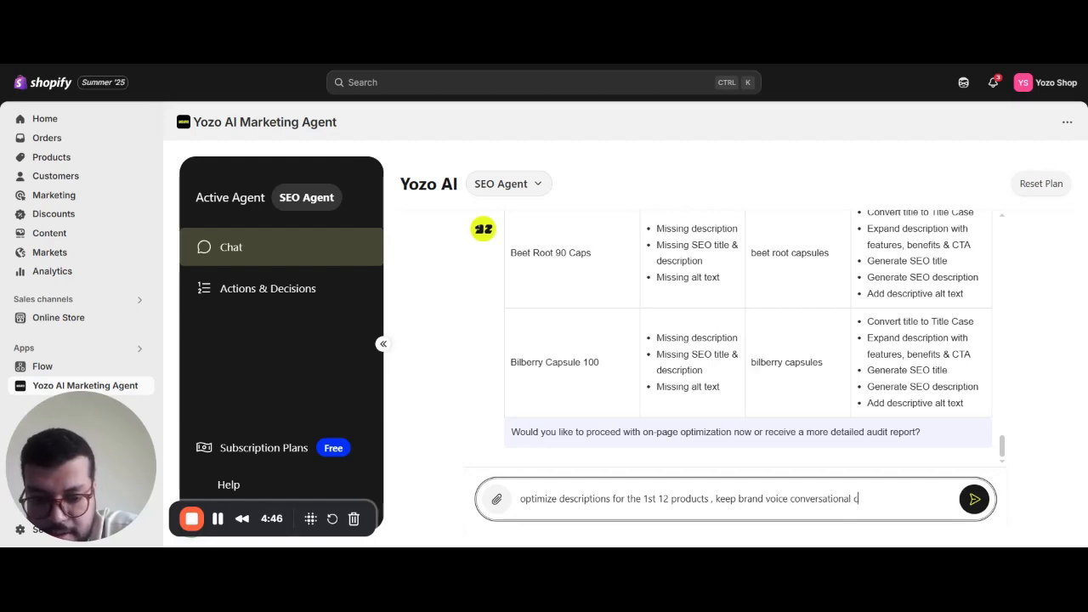
pyautogui.write('ap it')
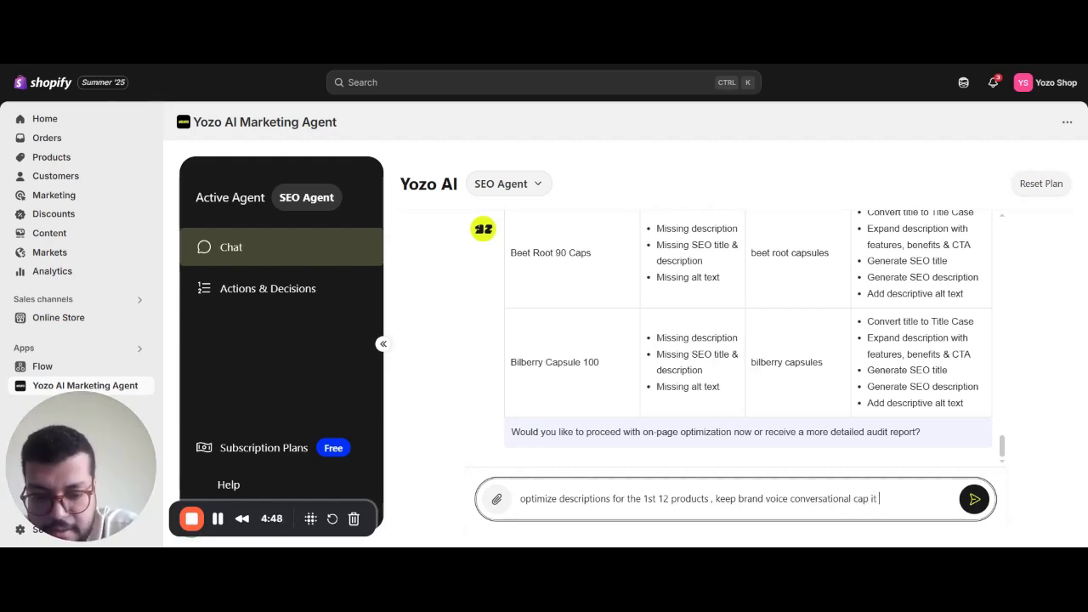
pyautogui.write('to wor')
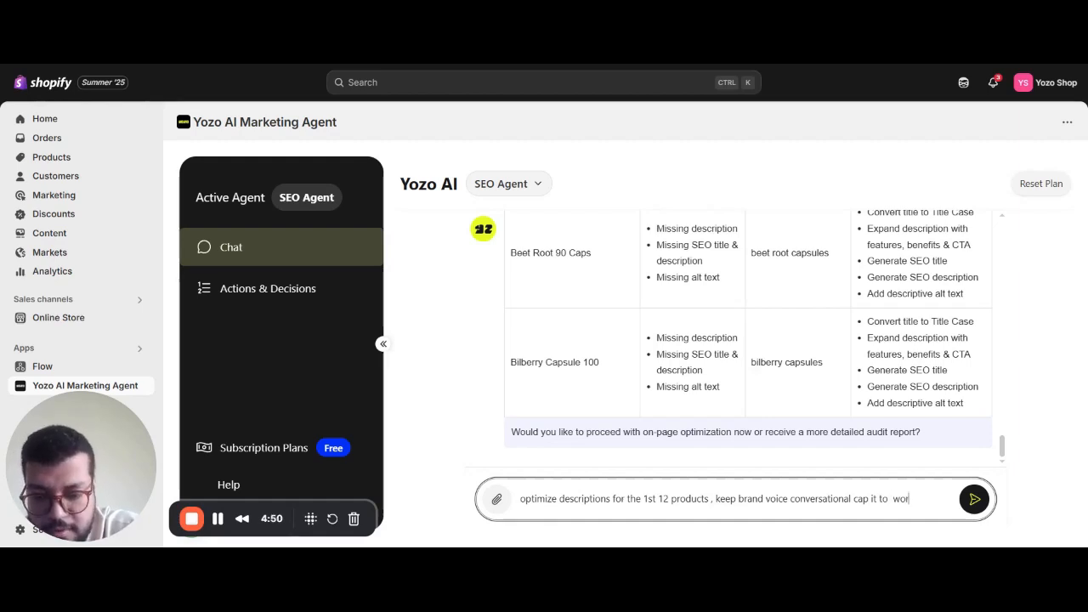
pyautogui.write('words, include the p')
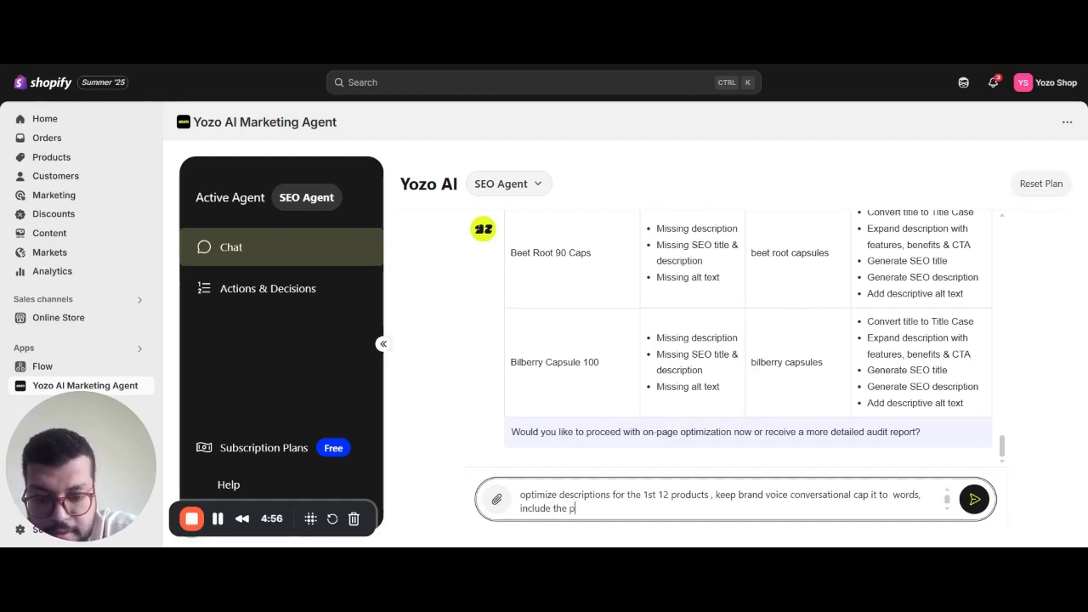
pyautogui.write('rimary key')
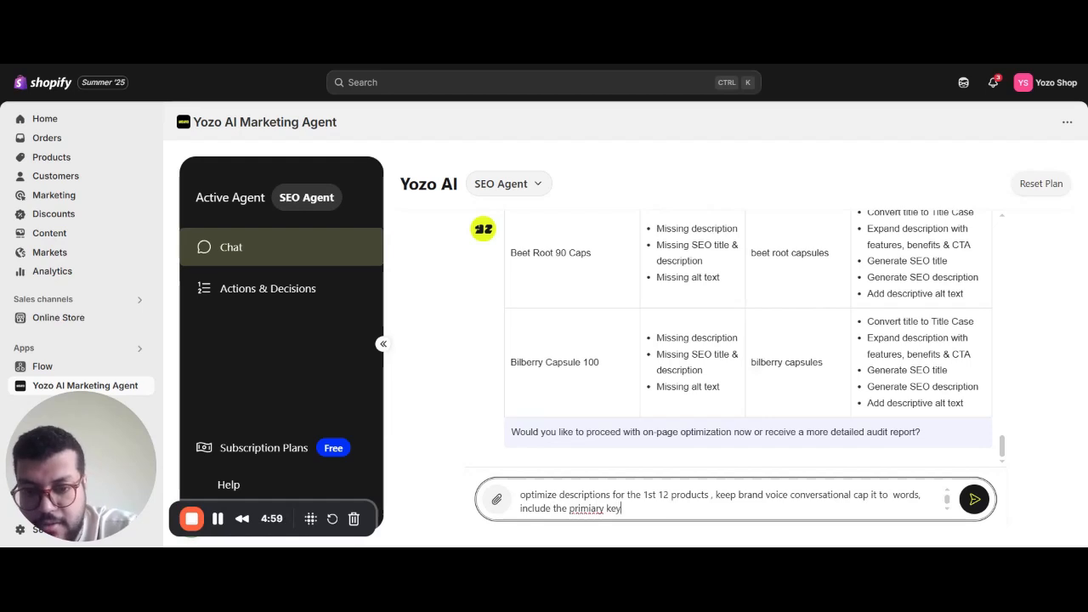
pyautogui.write('keyword and hightlight')
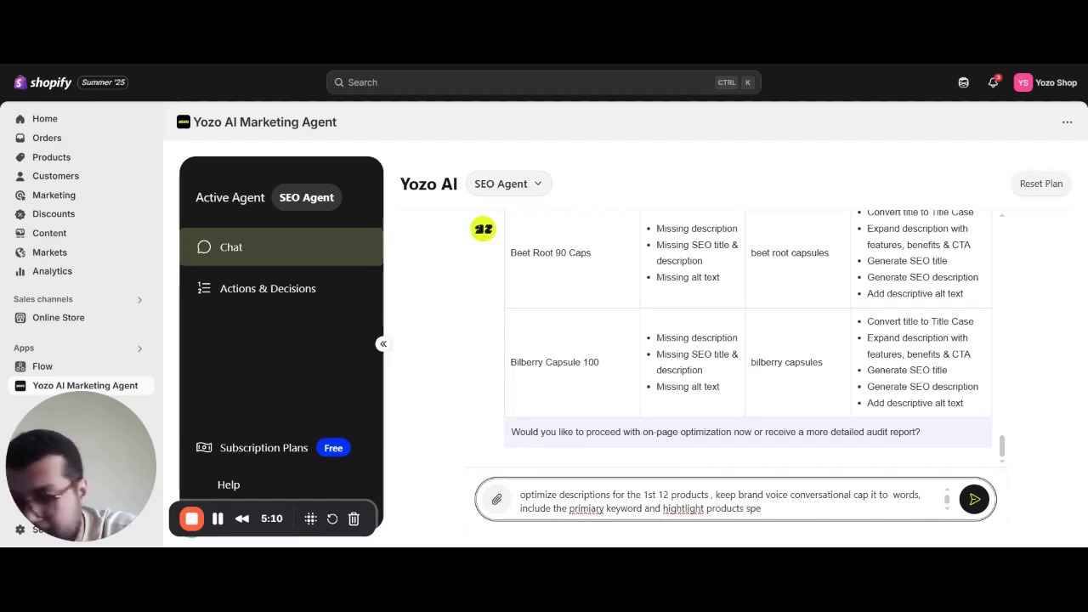
pyautogui.write('products specs and portions')
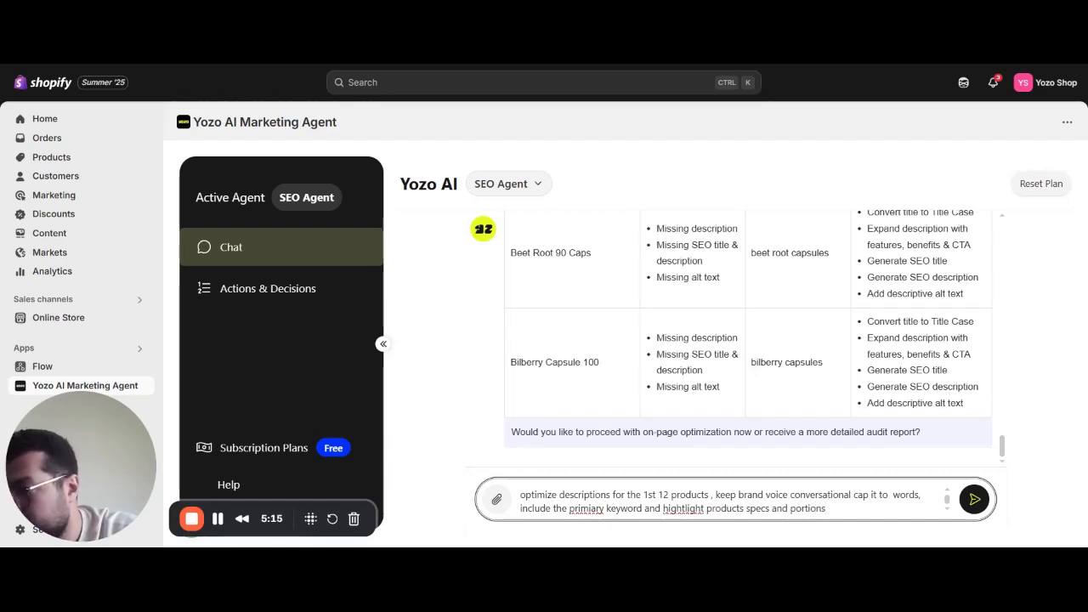
pyautogui.click(979, 496)
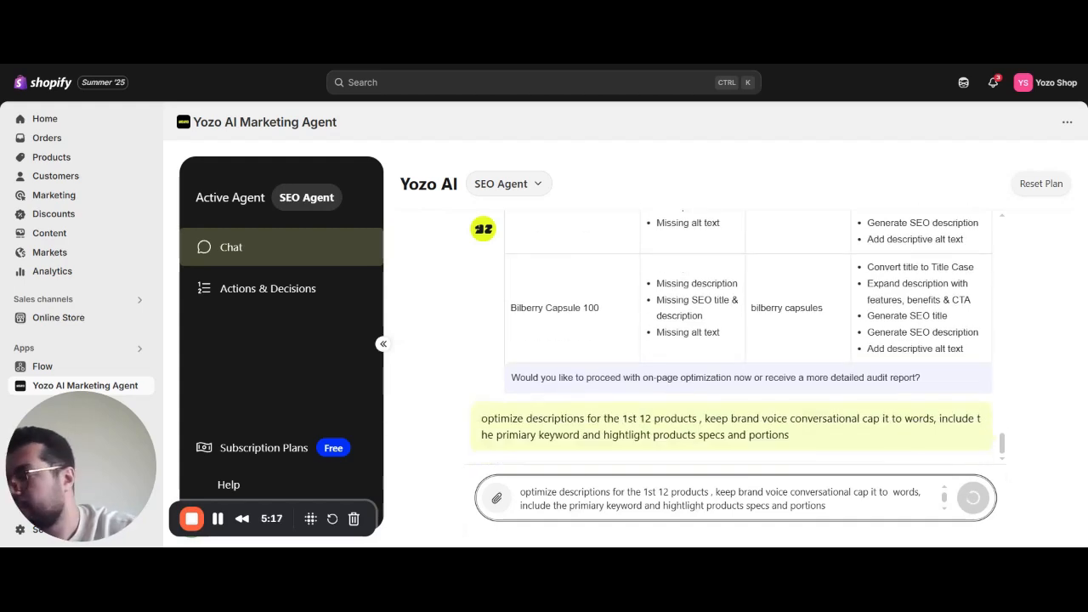
pyautogui.click(978, 499)
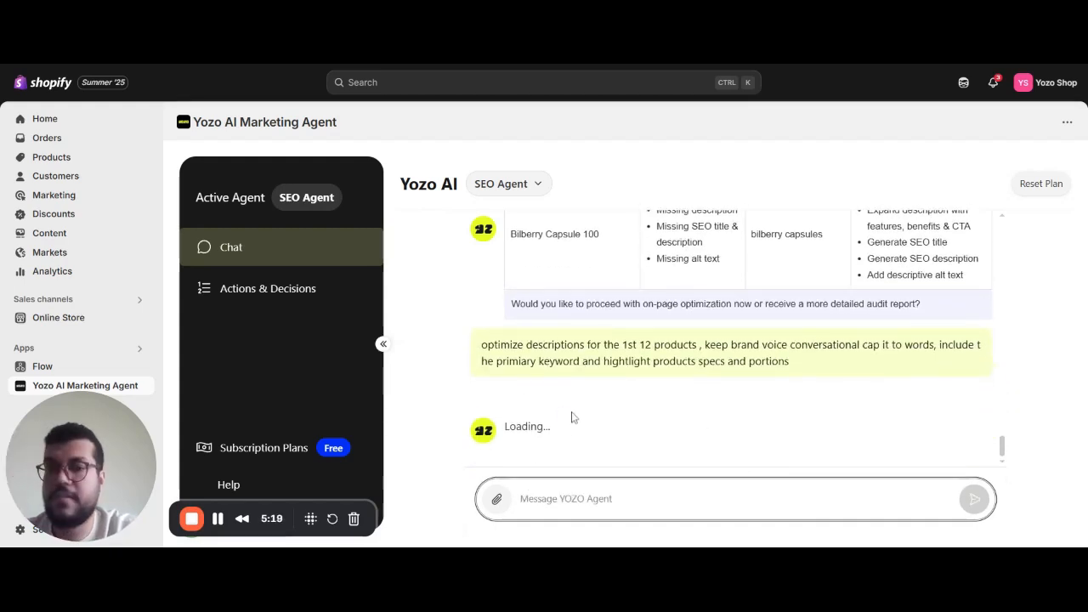
pyautogui.moveTo(632, 415)
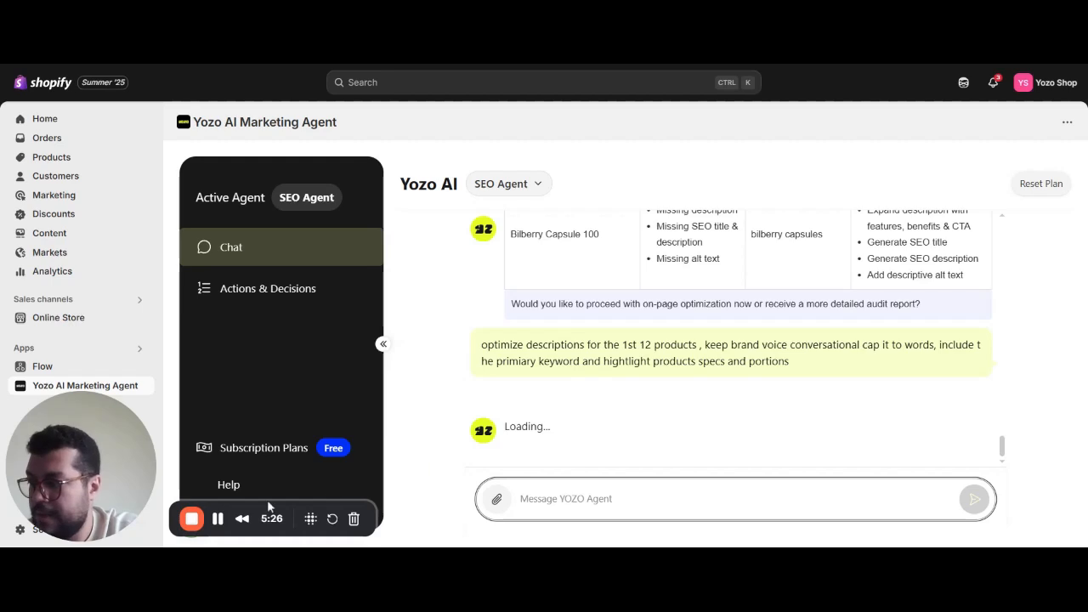
pyautogui.moveTo(218, 518)
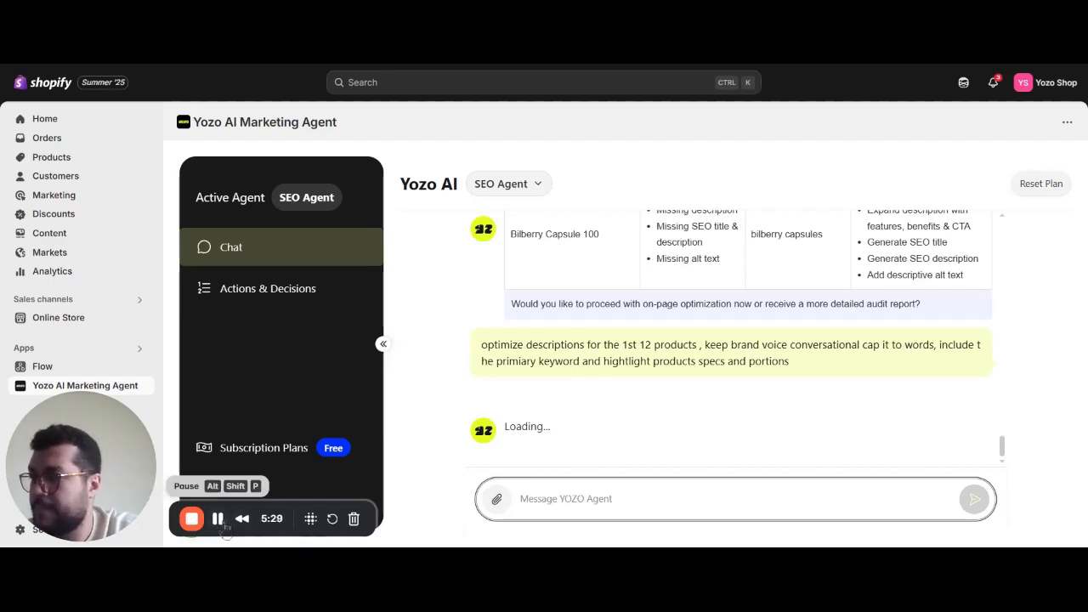
pyautogui.click(218, 519)
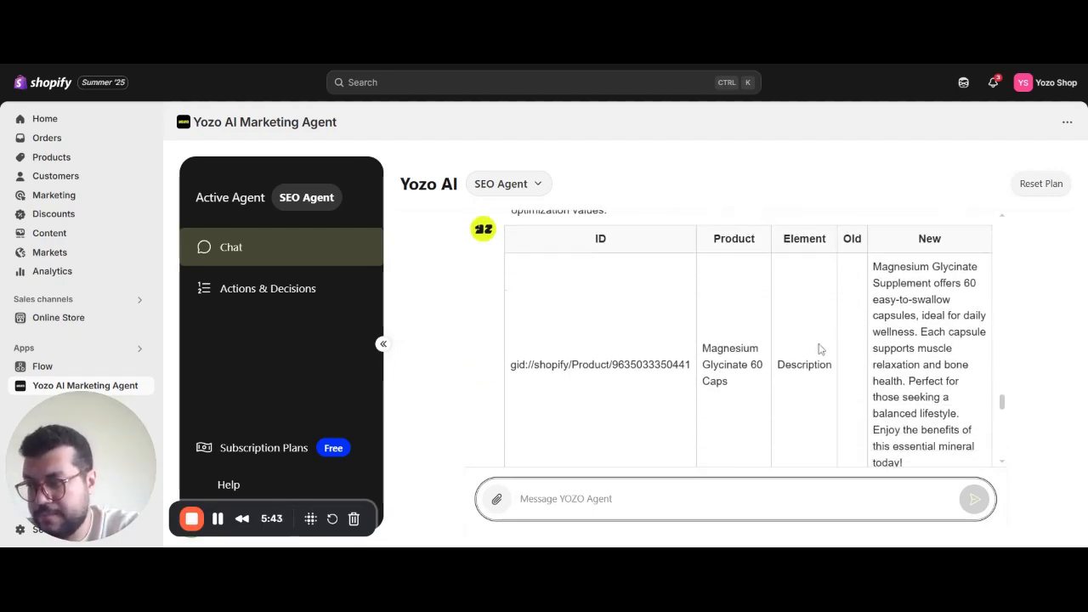
# Scroll the new-descriptions table to the 'Everything's ready' prompt and begin a publish reply
pyautogui.scroll(-3)
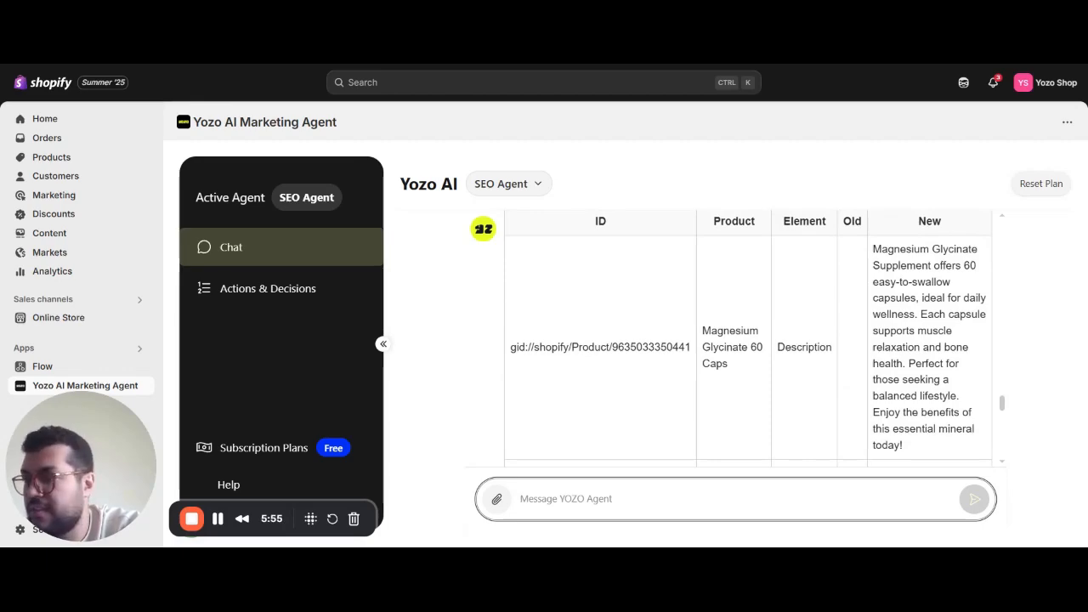
pyautogui.scroll(-3)
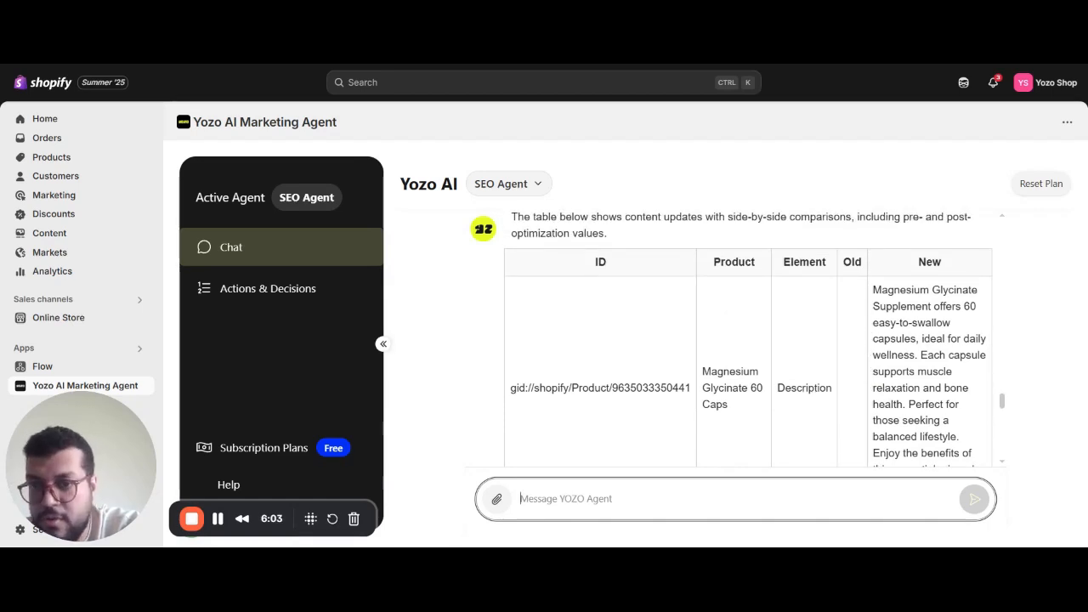
pyautogui.scroll(-3)
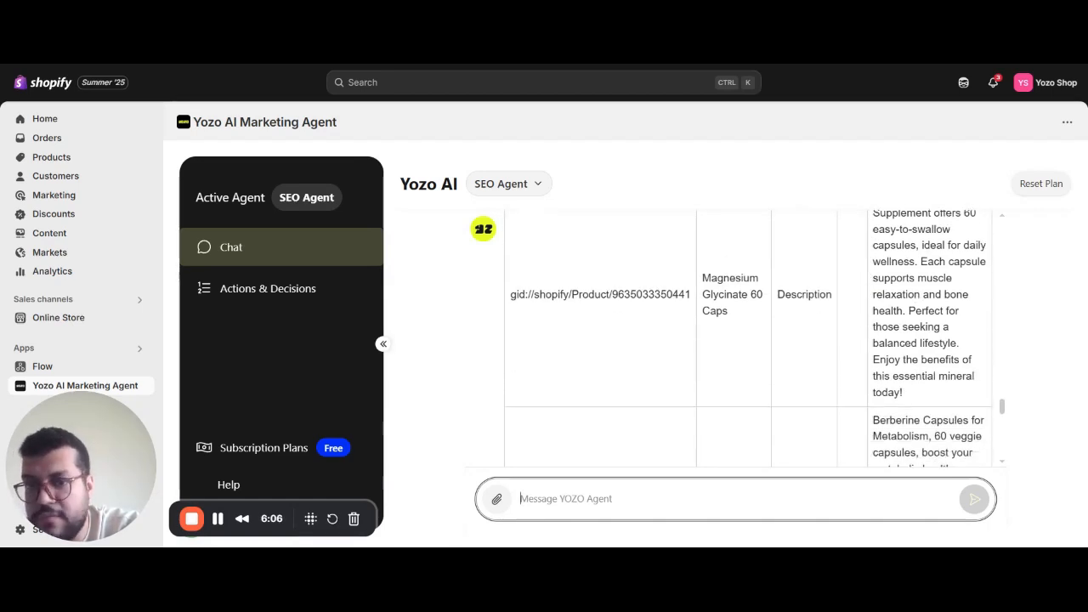
pyautogui.scroll(-3)
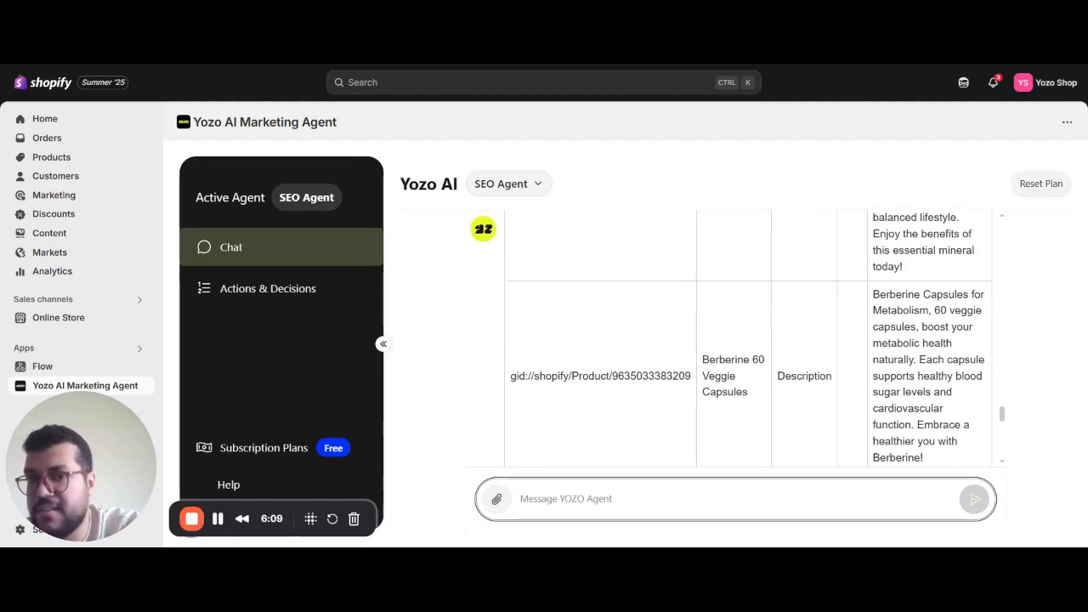
pyautogui.scroll(-3)
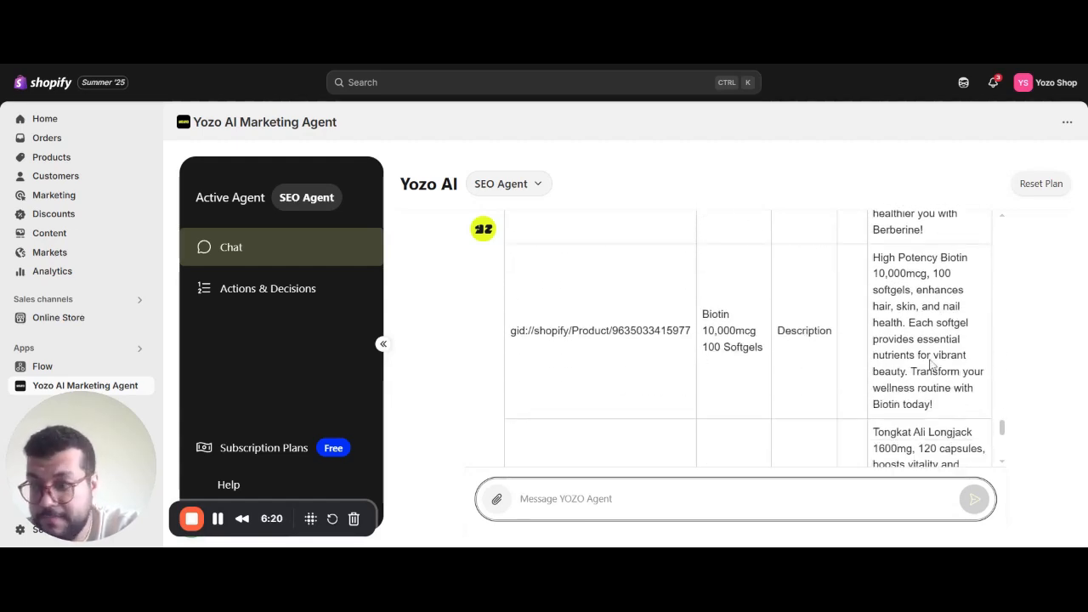
pyautogui.scroll(-3)
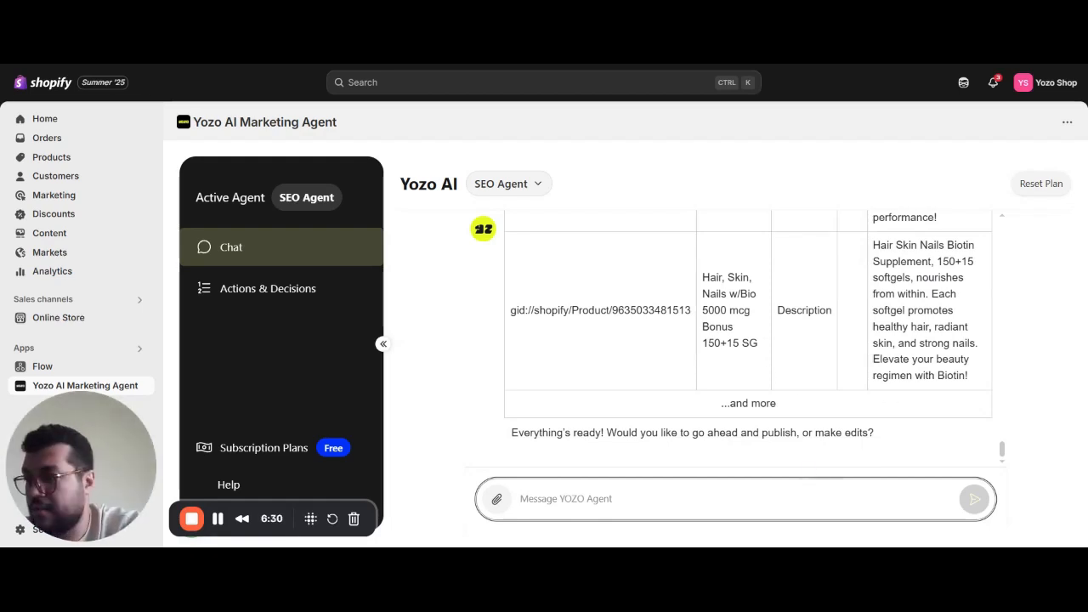
pyautogui.write('publish all draft ou')
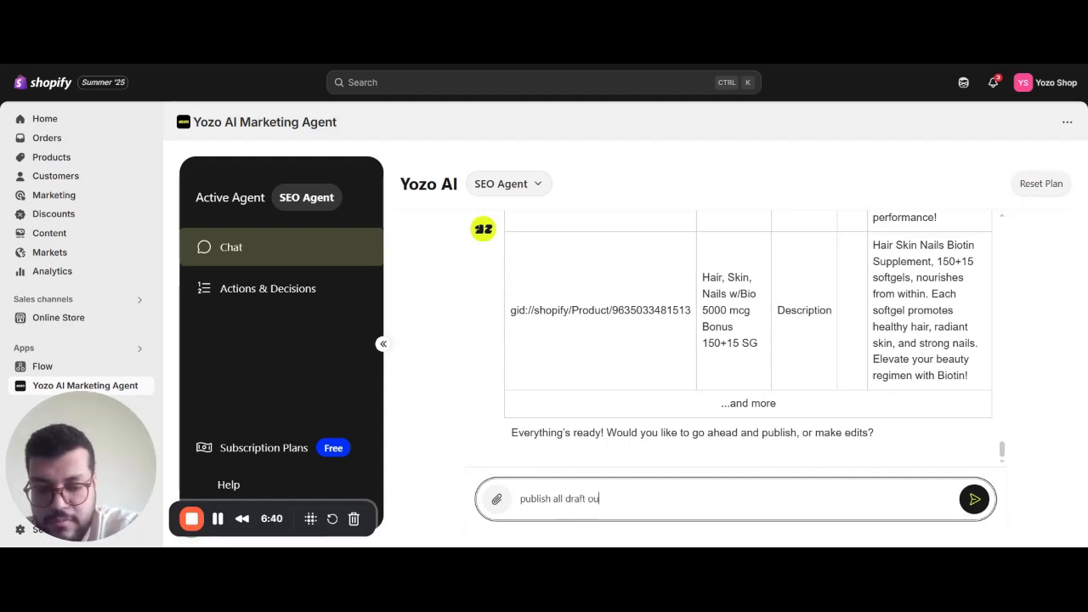
# Send the 'publish all' reply to the agent
pyautogui.click(975, 499)
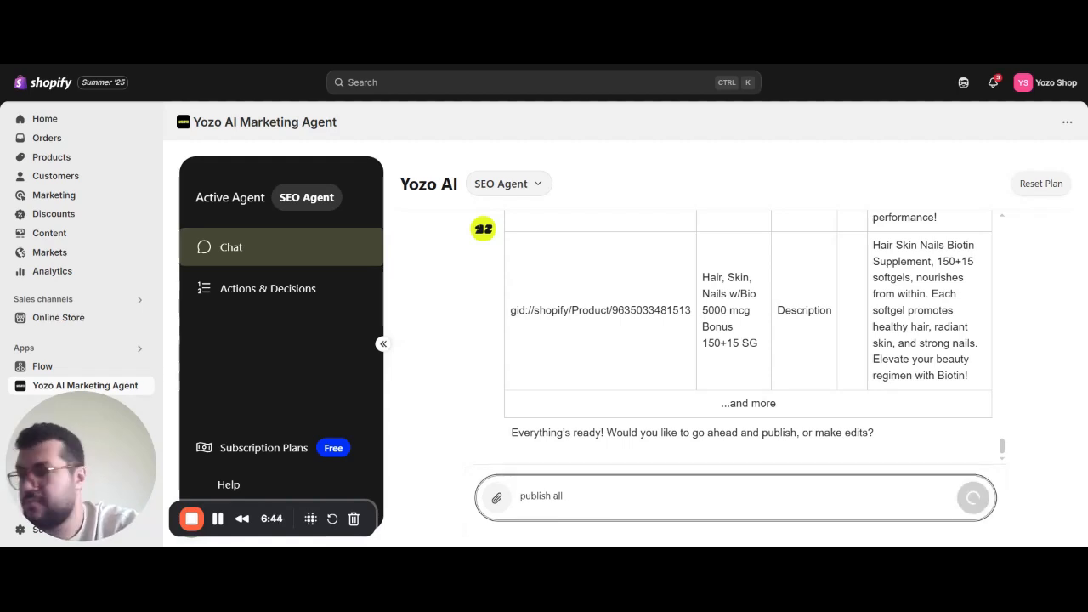
pyautogui.click(974, 498)
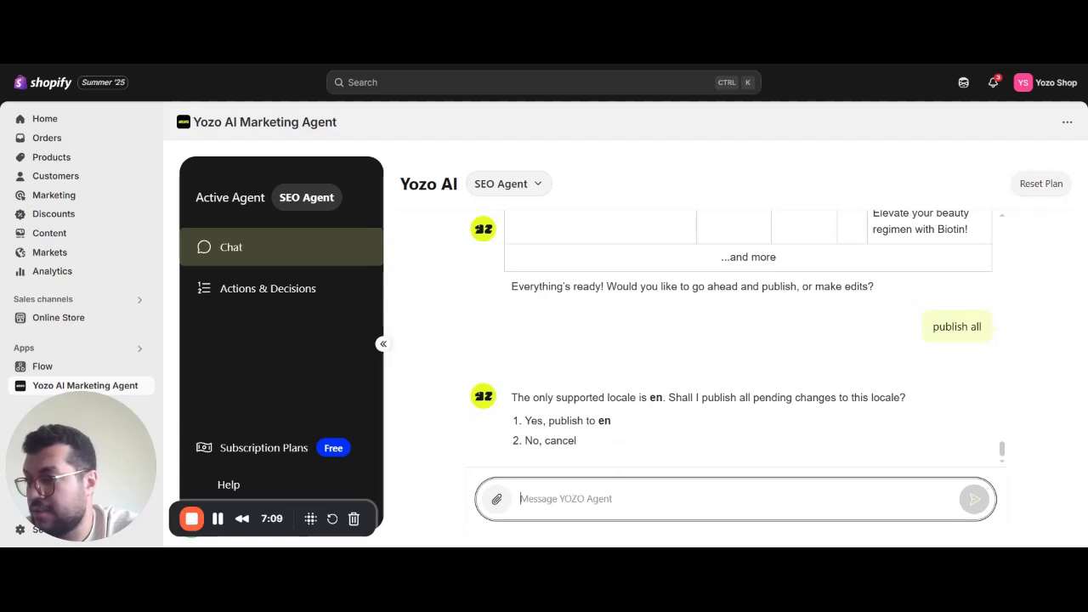
# Reply 'yes publish to en' and mark the 'Review published content' suggestion
pyautogui.write('yes pu')
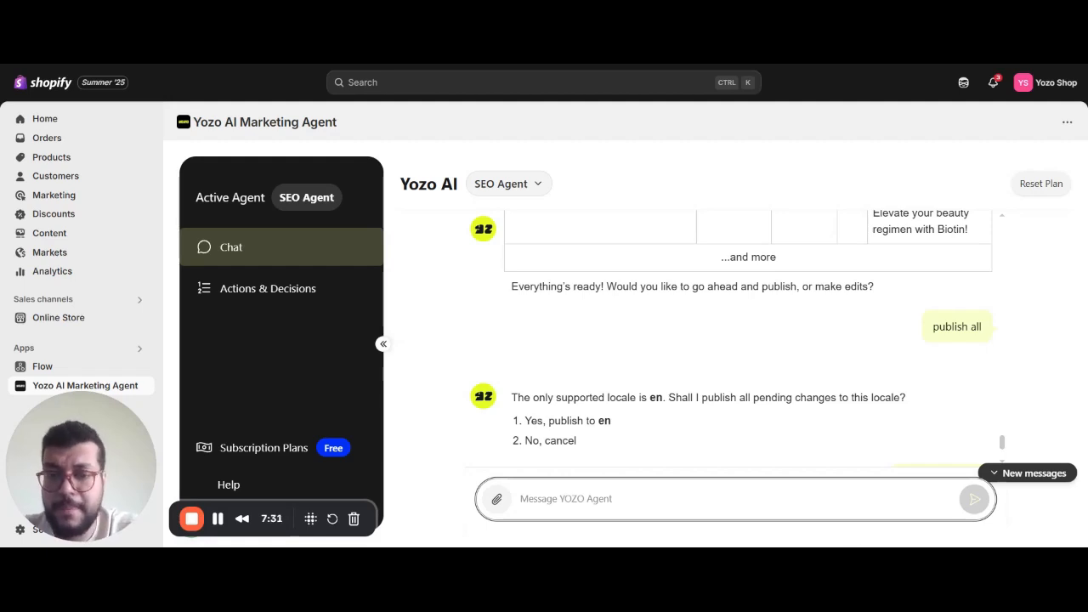
pyautogui.write('yes publish to en')
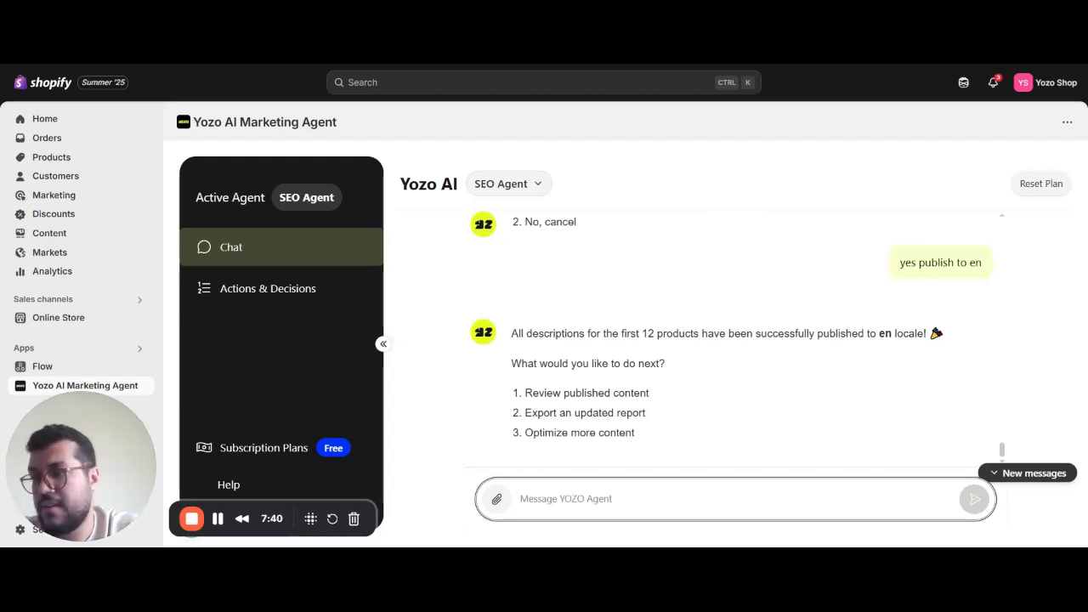
pyautogui.doubleClick(586, 393)
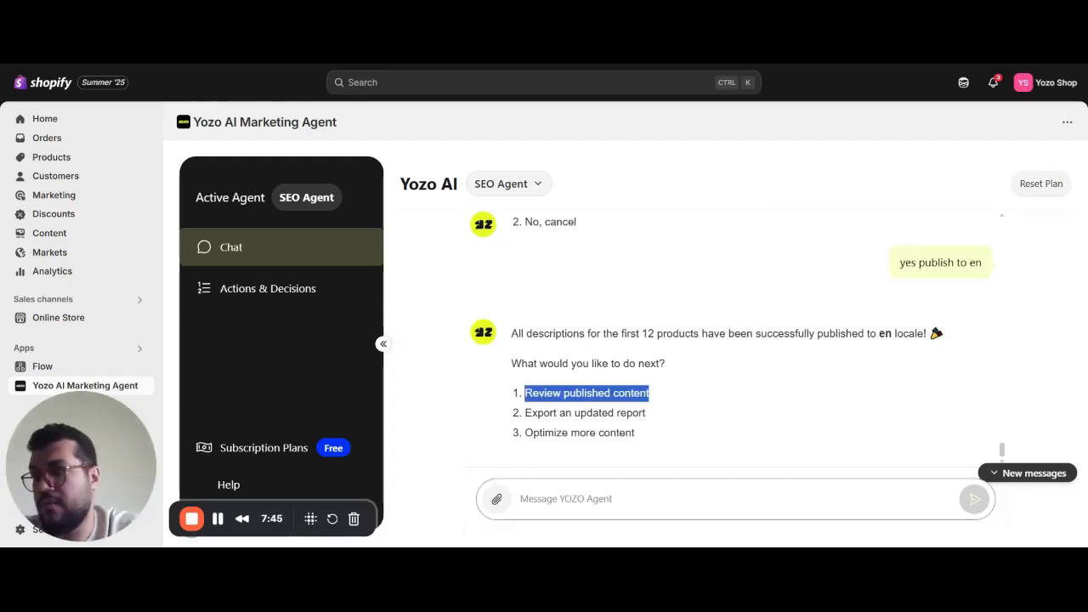
pyautogui.moveTo(666, 412)
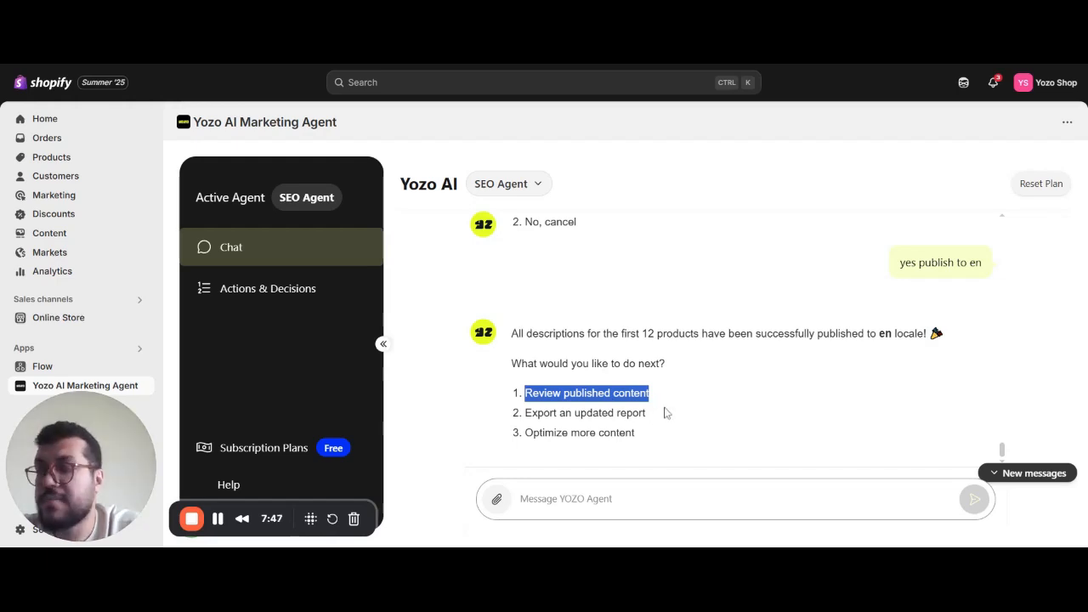
pyautogui.moveTo(665, 418)
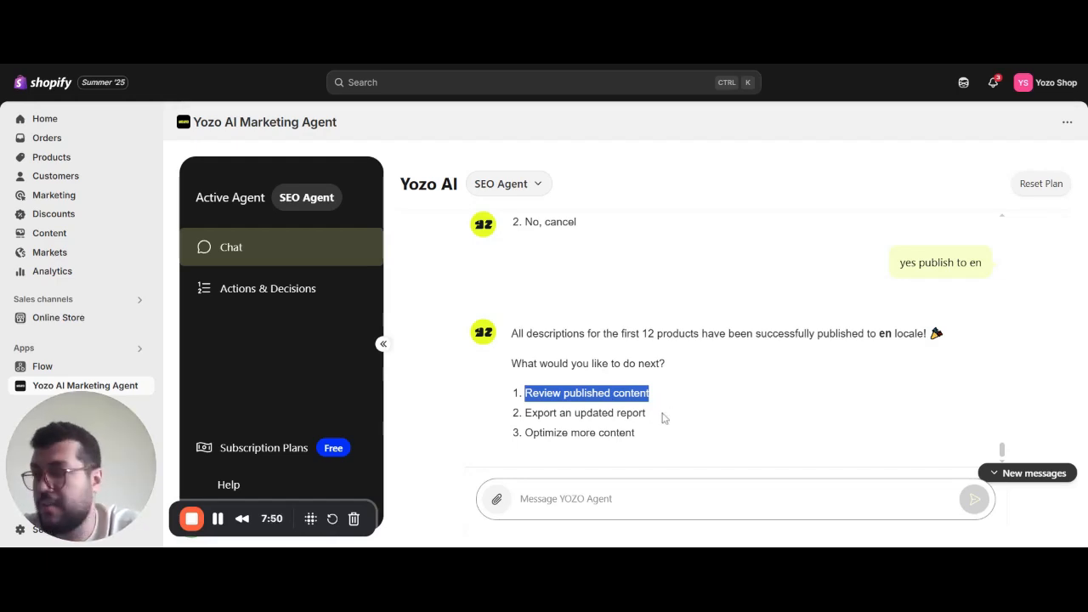